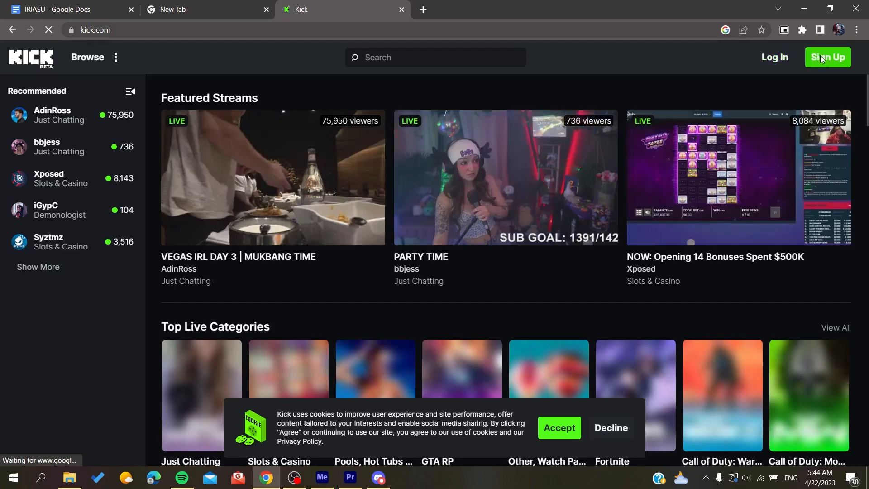
Step: Open Kick's sign-up form and choose 'Sign up with Google'
left_click(826, 57)
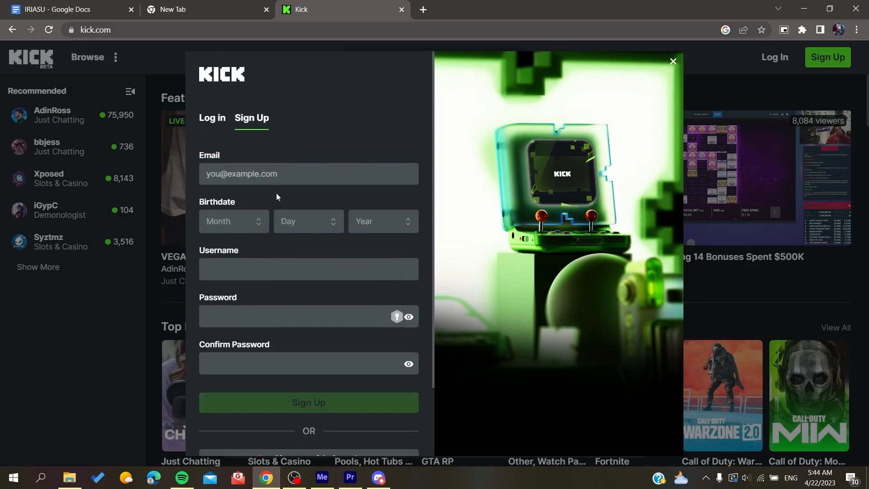
mouse_move(313, 312)
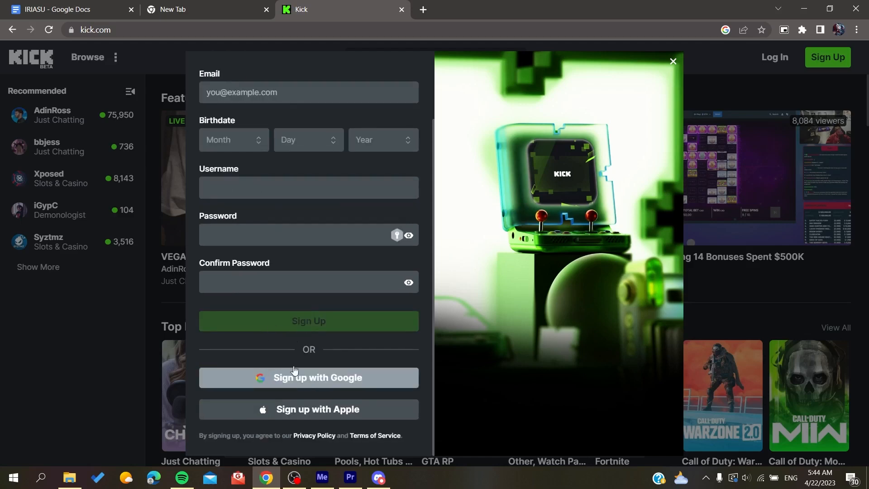
mouse_move(373, 382)
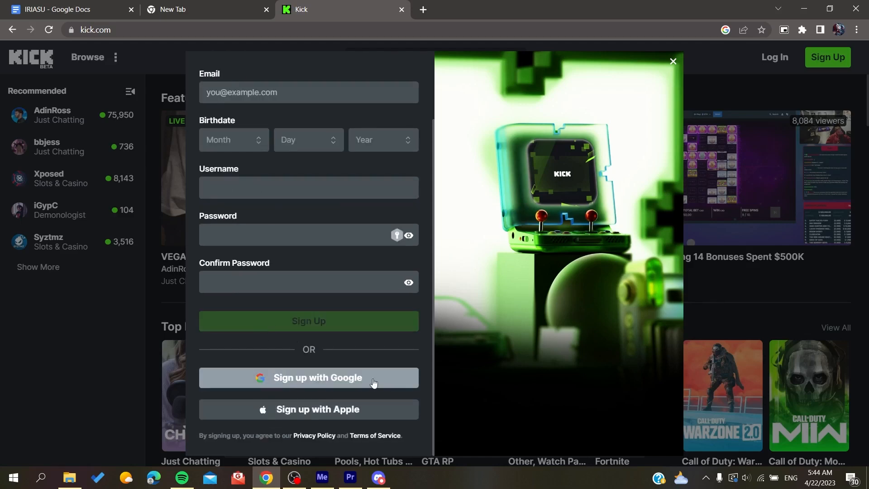
mouse_move(279, 443)
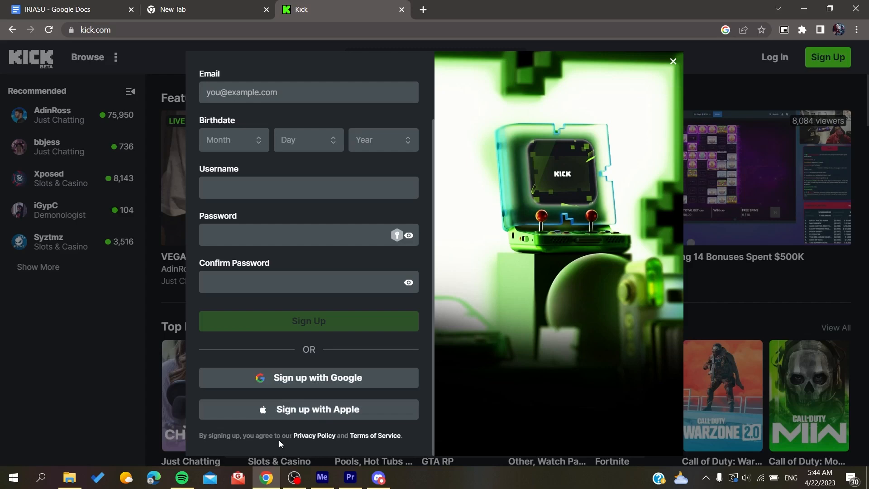
left_click(308, 378)
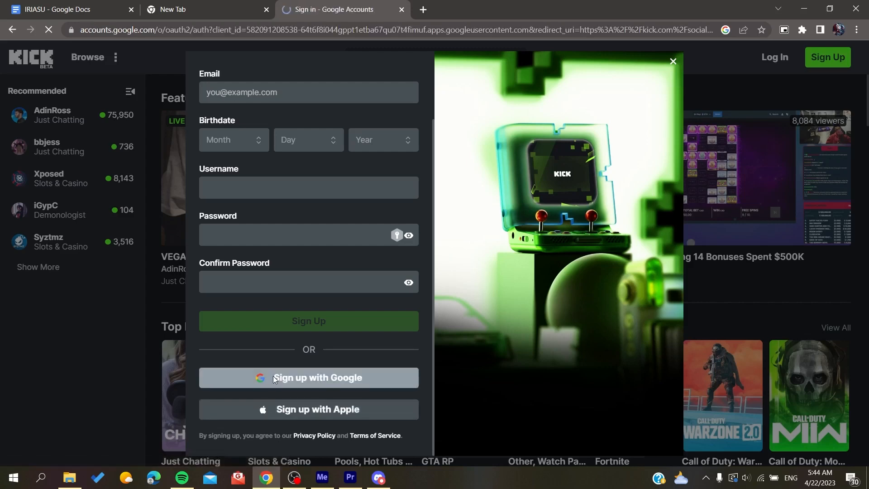
left_click(308, 378)
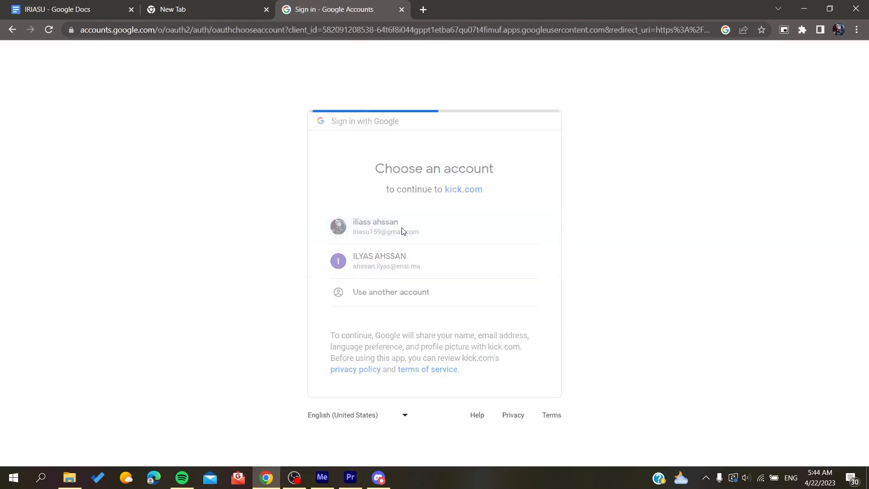
Step: Pick the Google account and enter the username 'Iria'
left_click(375, 226)
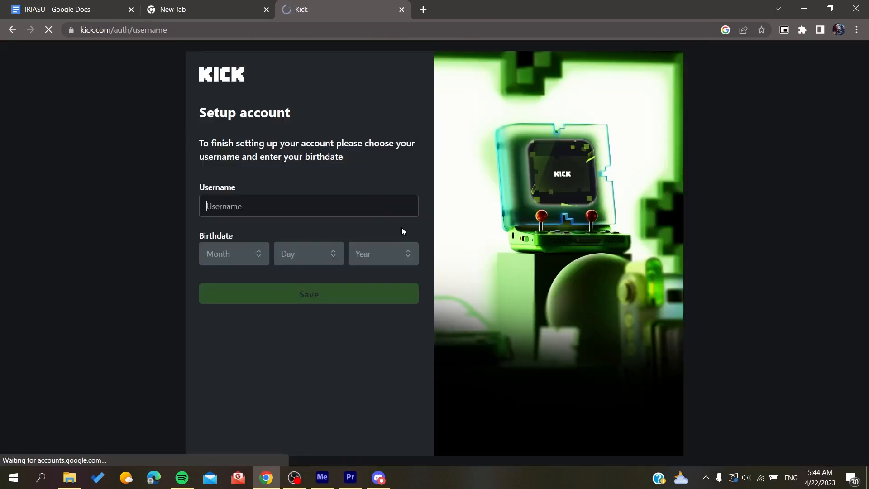
type("i")
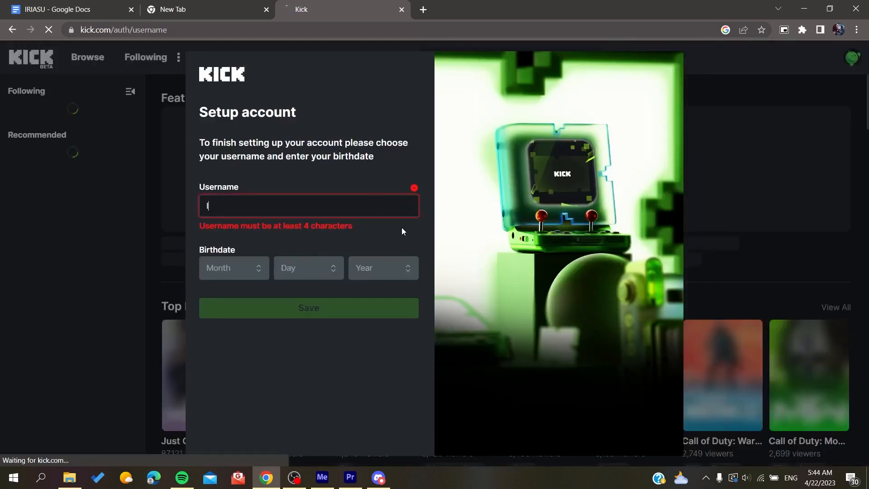
type("Iriasu")
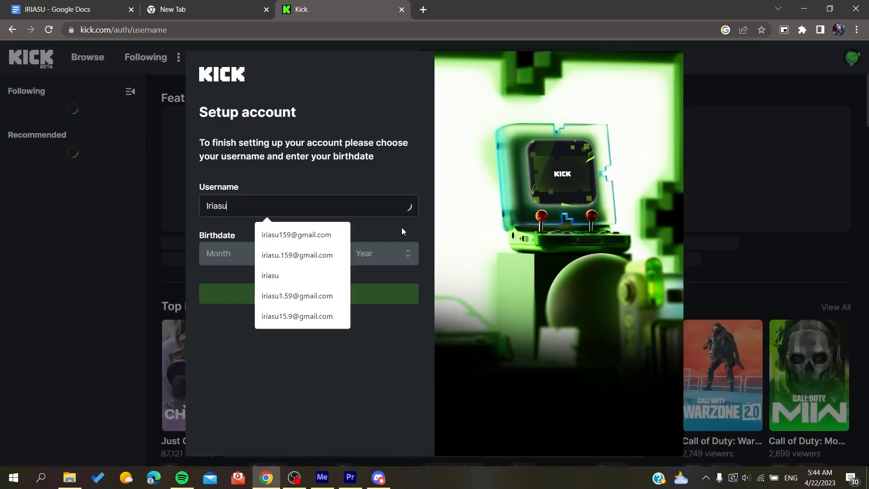
Step: Set the birthdate to February 3, 2002, save, and accept the terms
left_click(233, 253)
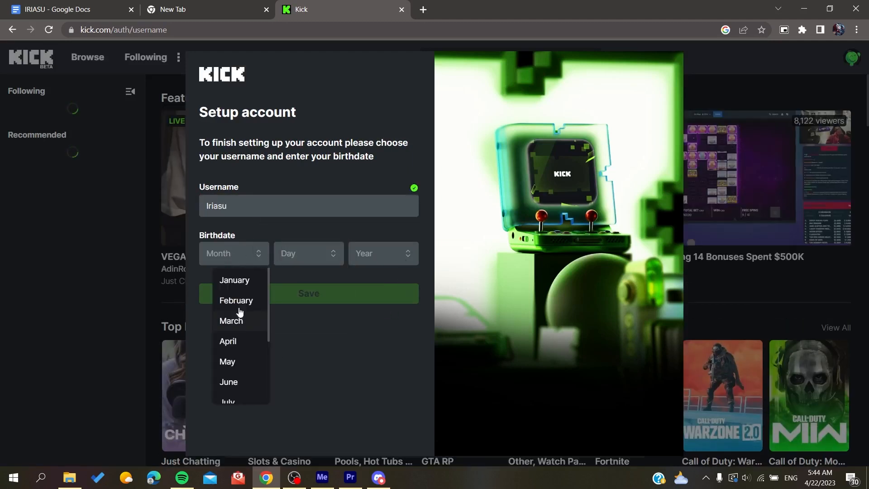
left_click(235, 299)
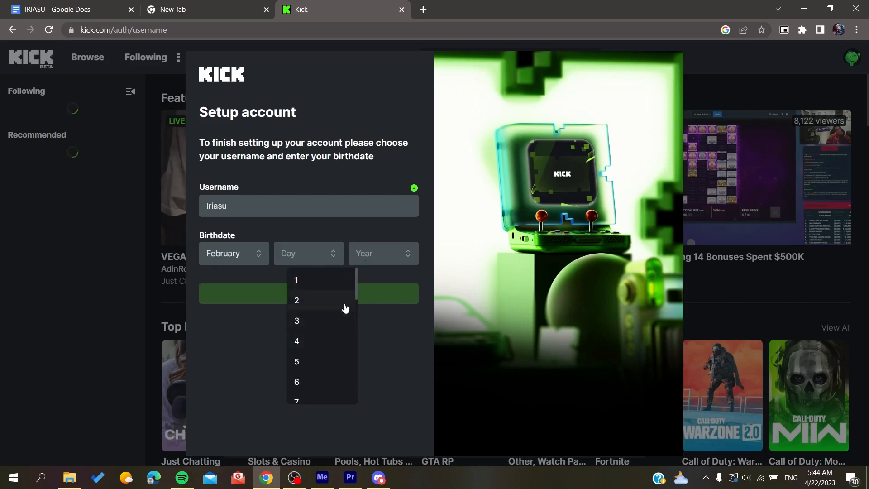
left_click(297, 321)
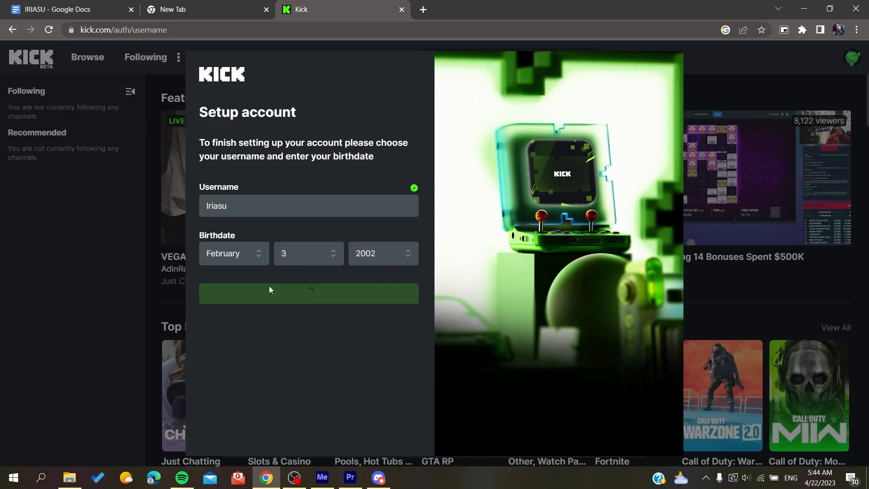
left_click(309, 293)
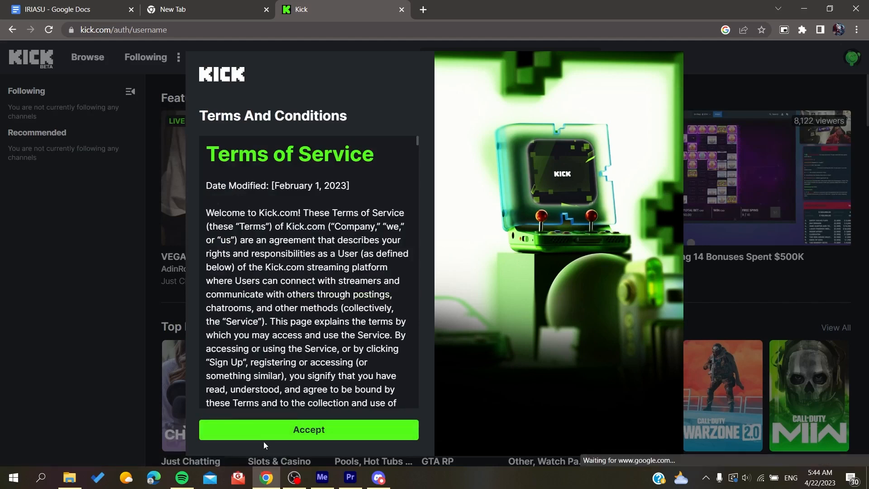
left_click(308, 429)
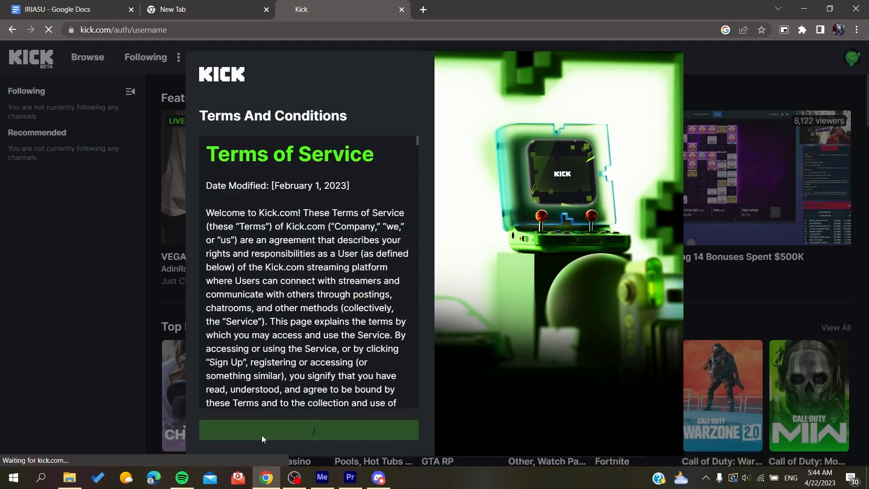
left_click(308, 429)
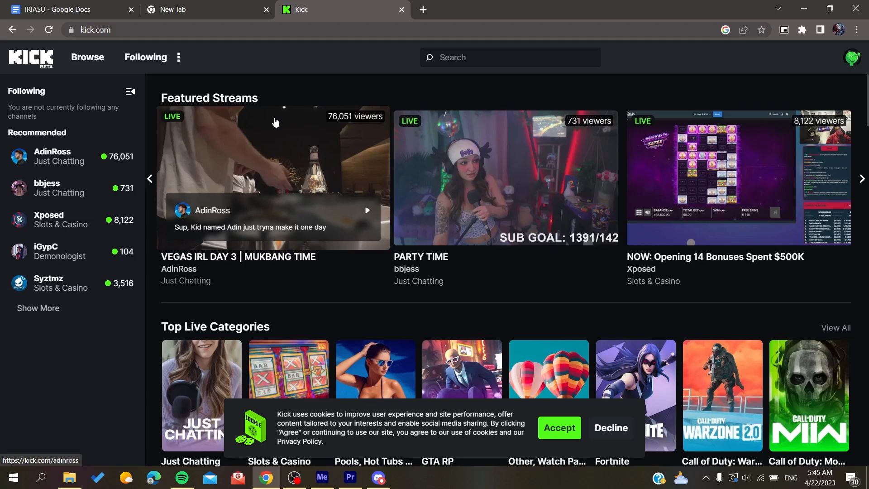
Step: Accept the cookie banner and open the avatar's account menu
left_click(558, 427)
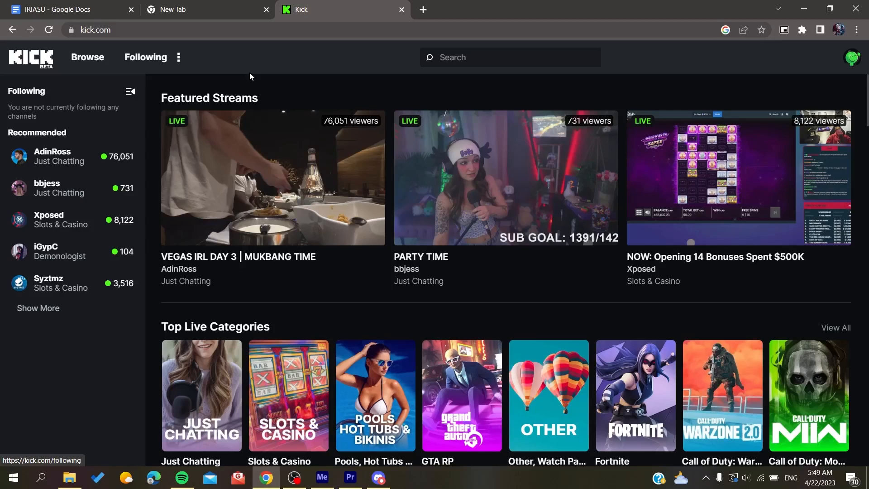
mouse_move(674, 45)
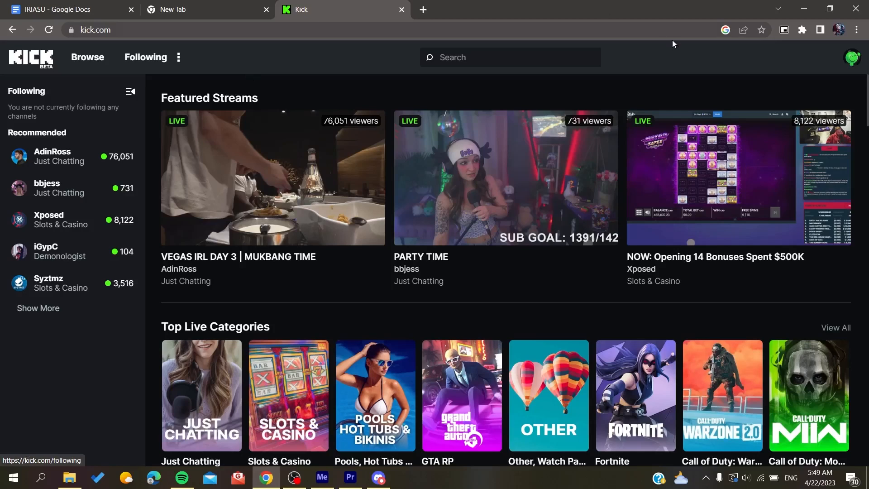
left_click(852, 57)
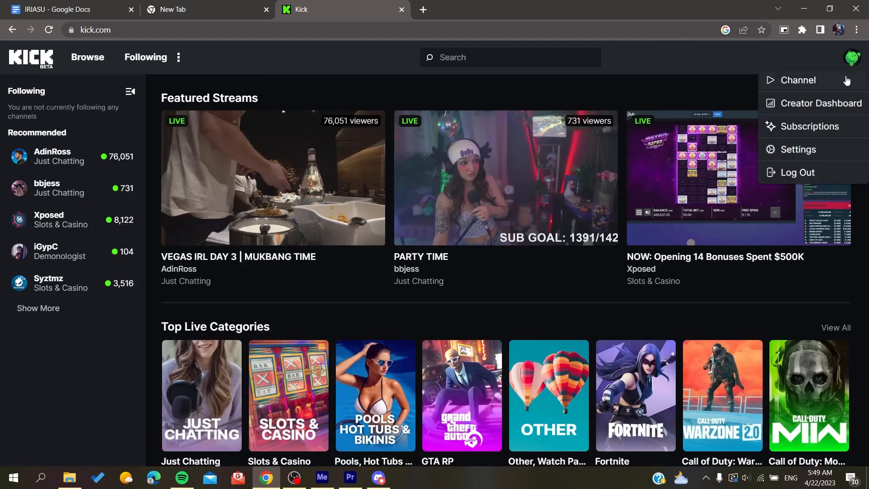
Step: Choose Creator Dashboard from the avatar menu
left_click(822, 103)
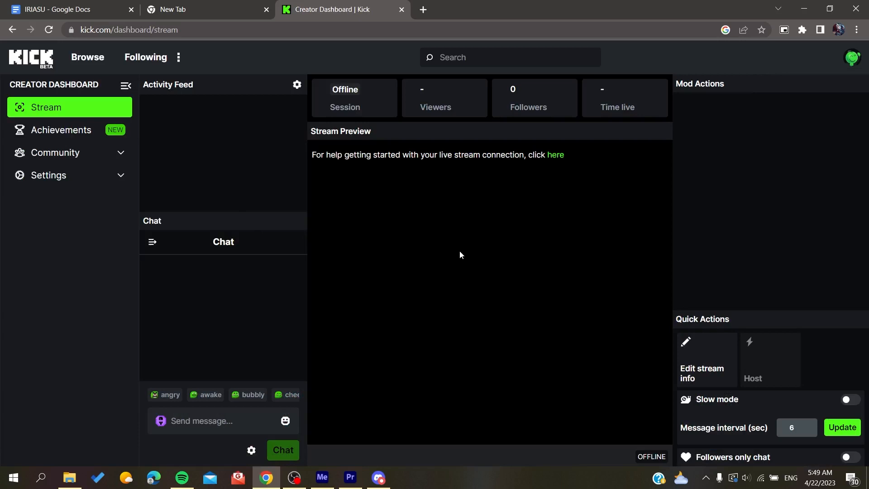
mouse_move(486, 132)
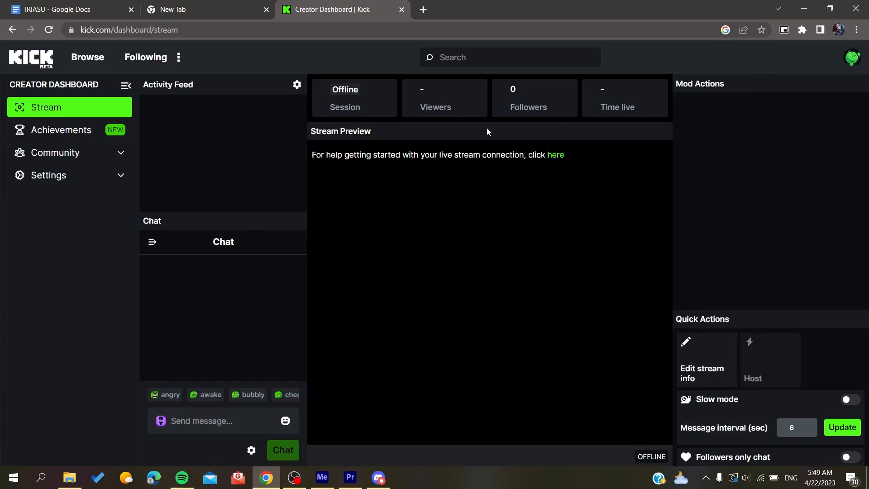
mouse_move(297, 86)
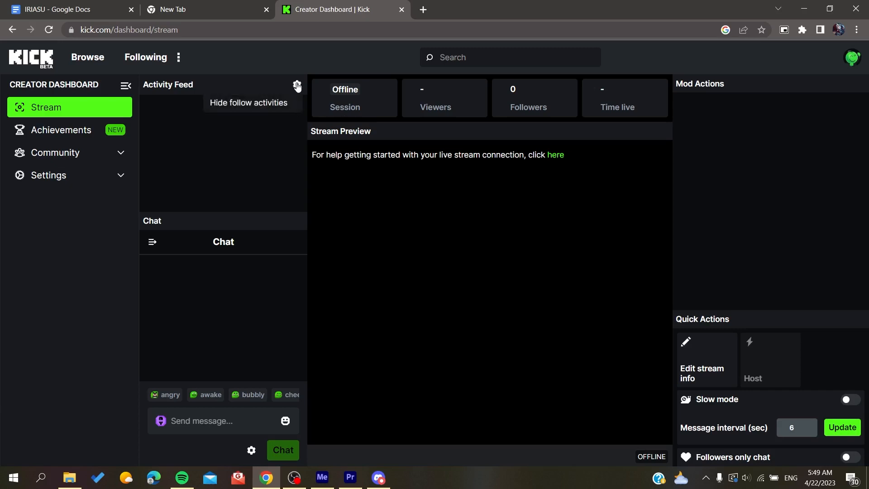
Step: Open the dashboard settings and scroll through the Profile page
left_click(854, 57)
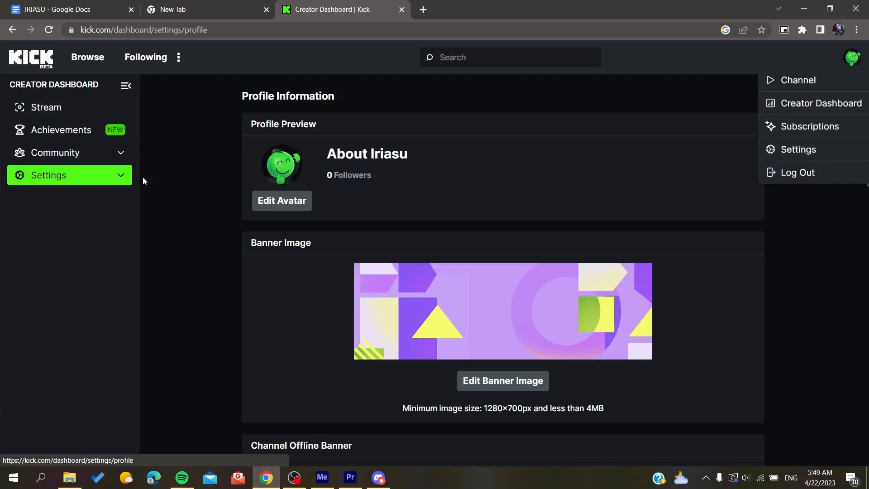
scroll("down", 3)
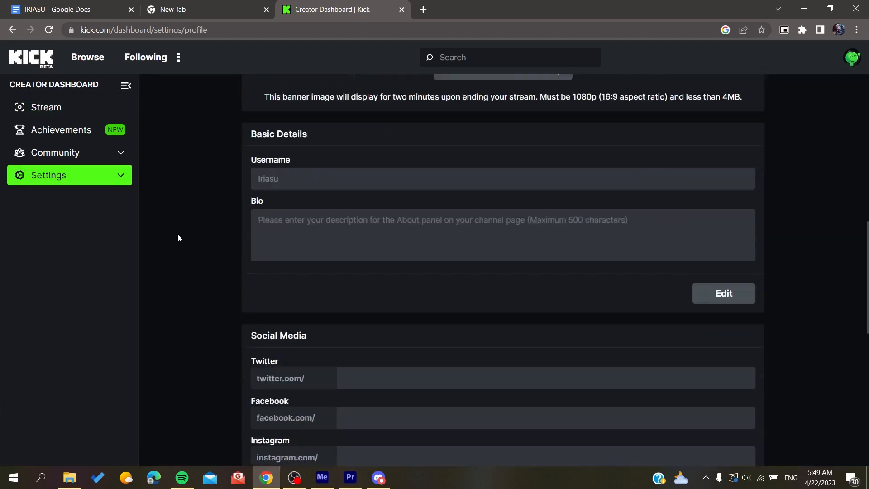
scroll("down", 3)
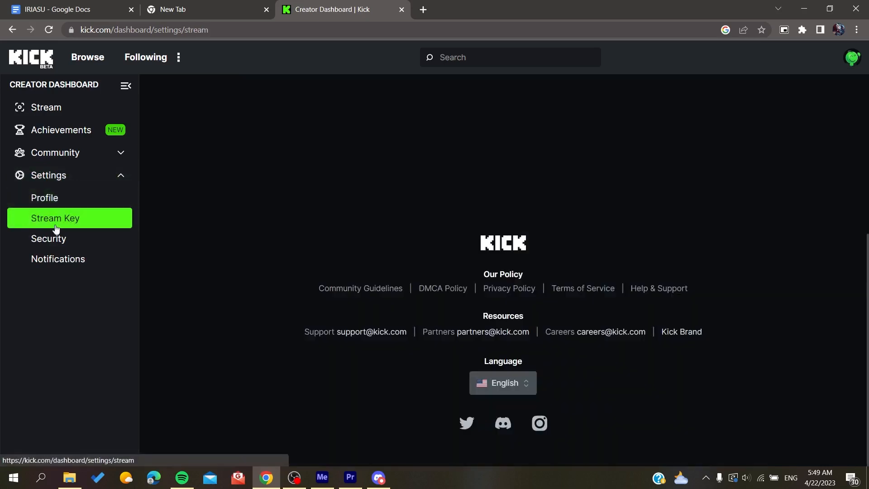
Step: Copy the Stream URL from the Stream Key page and switch to OBS Studio
left_click(55, 218)
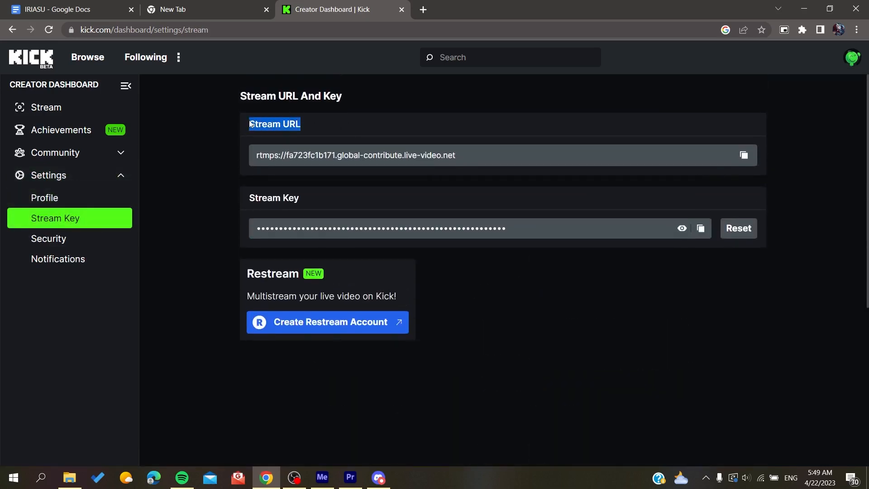
left_click(743, 155)
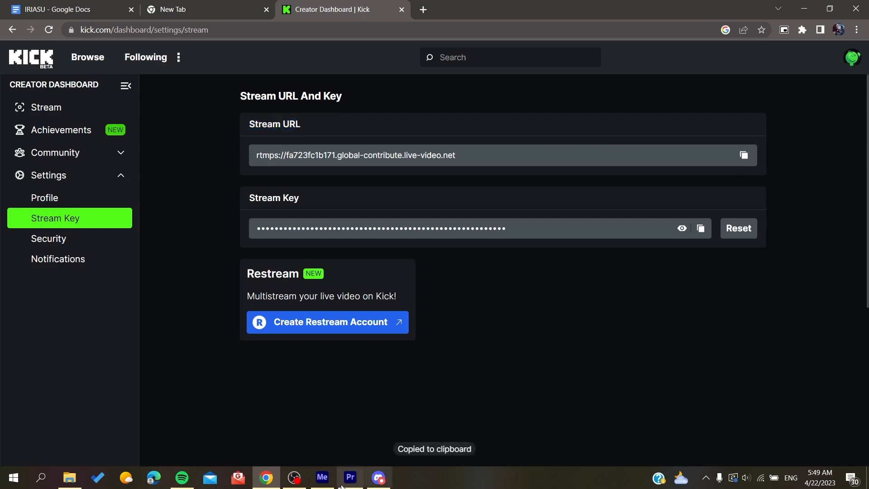
left_click(294, 480)
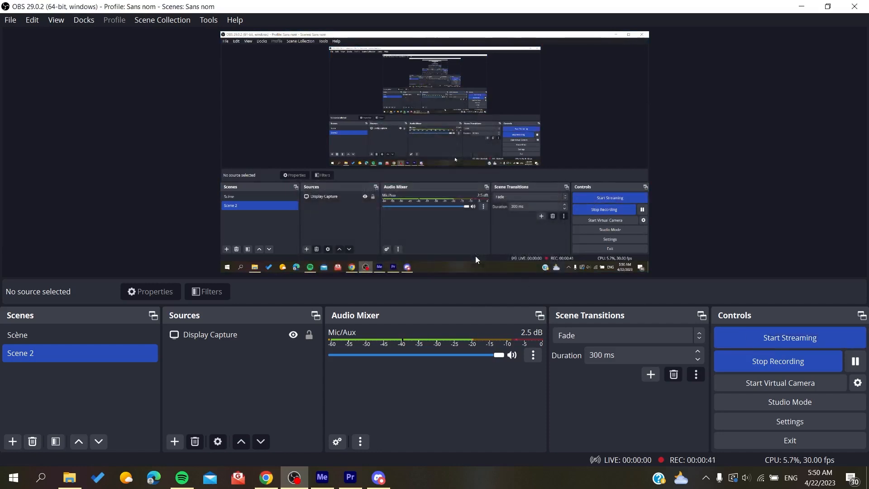
Step: Set OBS to a Custom service with server rtmps://fa723fc1b171.global-contribute.live-video.net and Kick's stream key
left_click(788, 422)
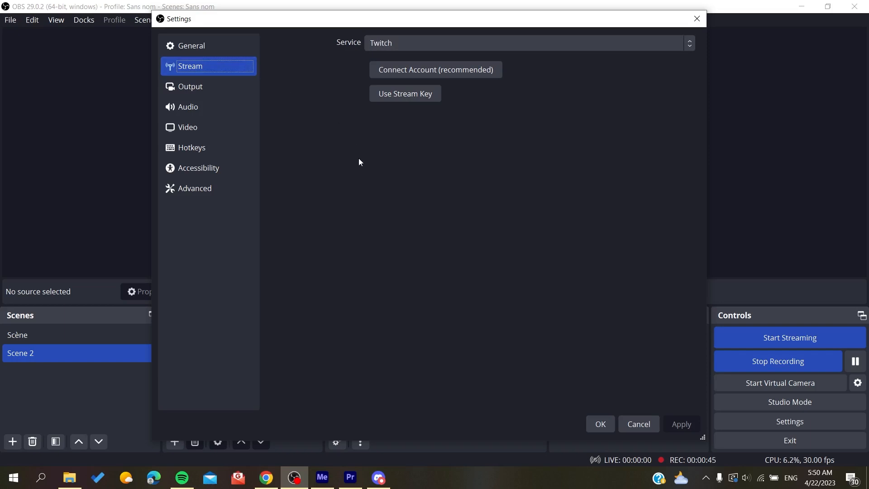
mouse_move(417, 64)
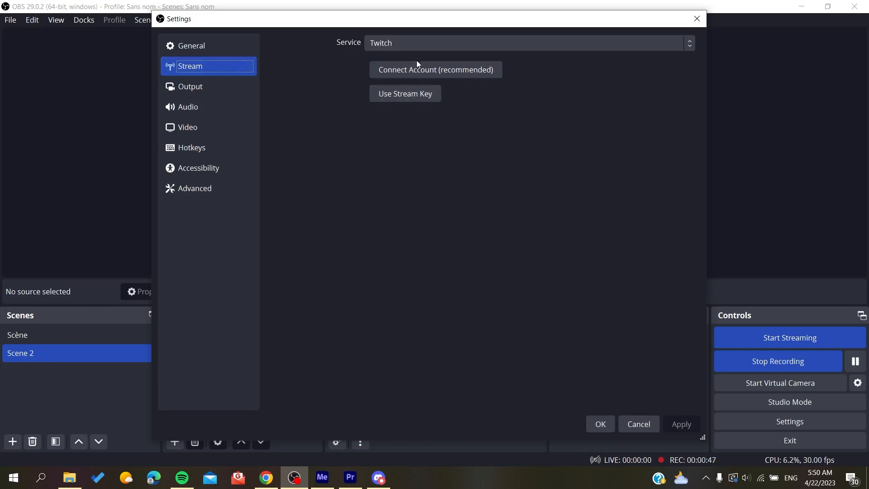
left_click(527, 43)
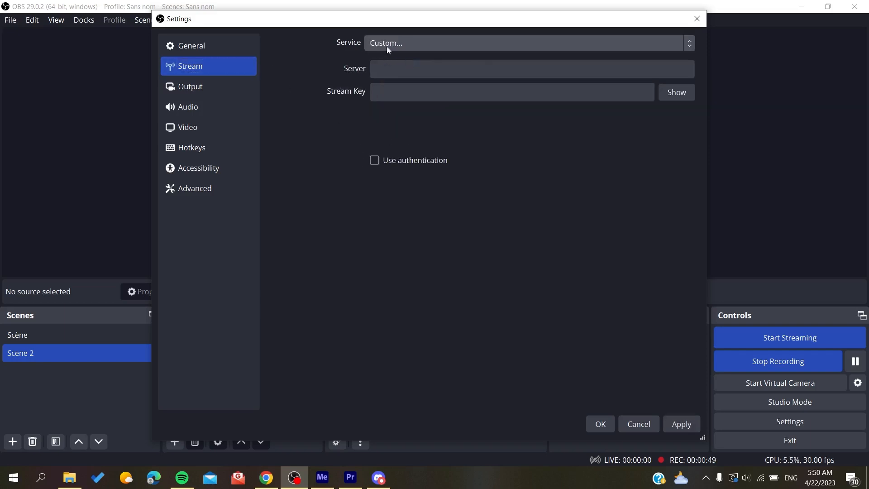
type("rtmps://fa723fc1b171.global-contribute.live-video.net")
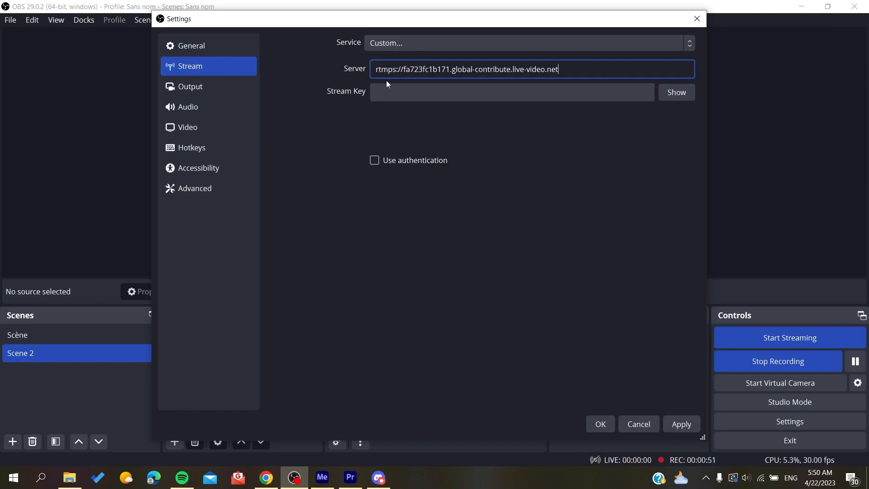
left_click(267, 477)
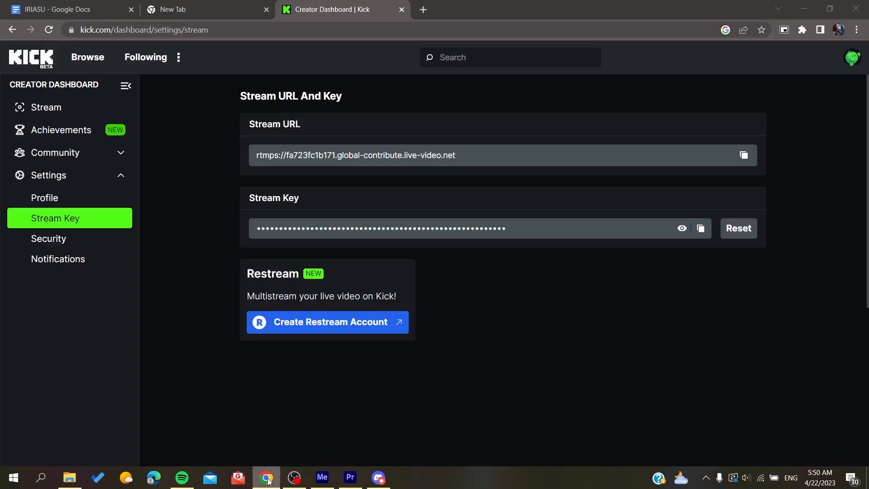
left_click(743, 156)
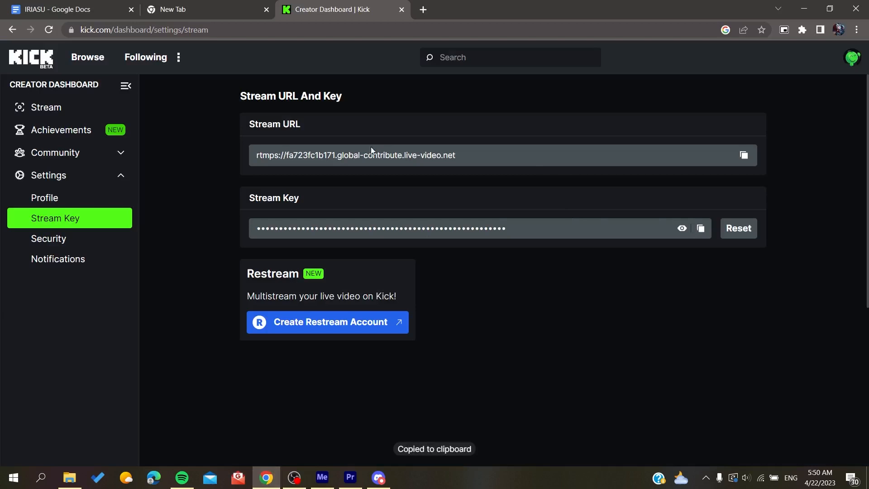
mouse_move(361, 254)
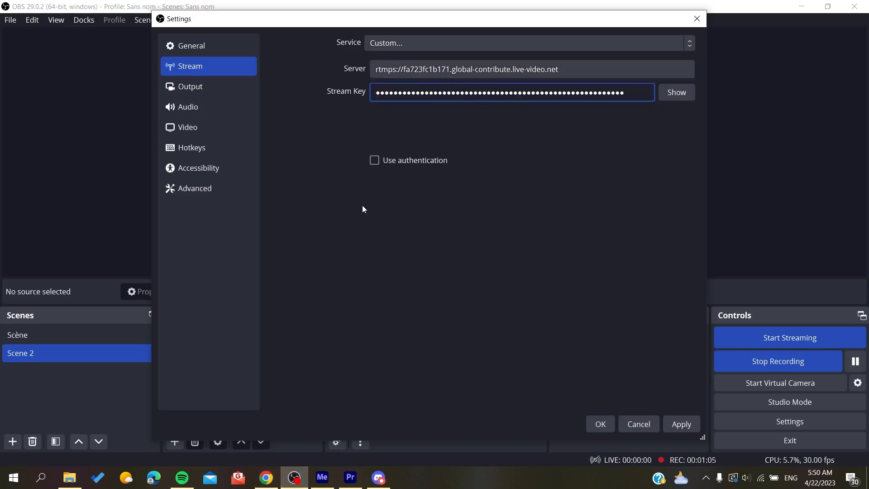
left_click(599, 424)
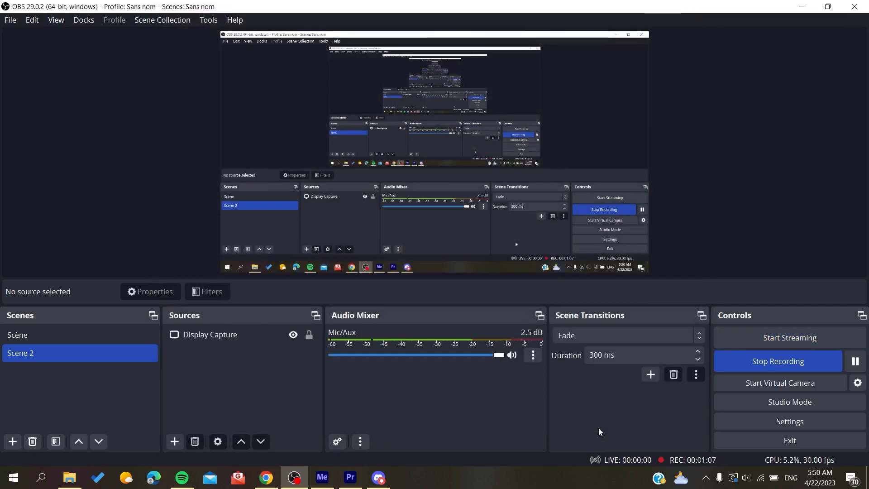
Step: Start Streaming in OBS, check the Kick dashboard, and return to OBS
left_click(789, 338)
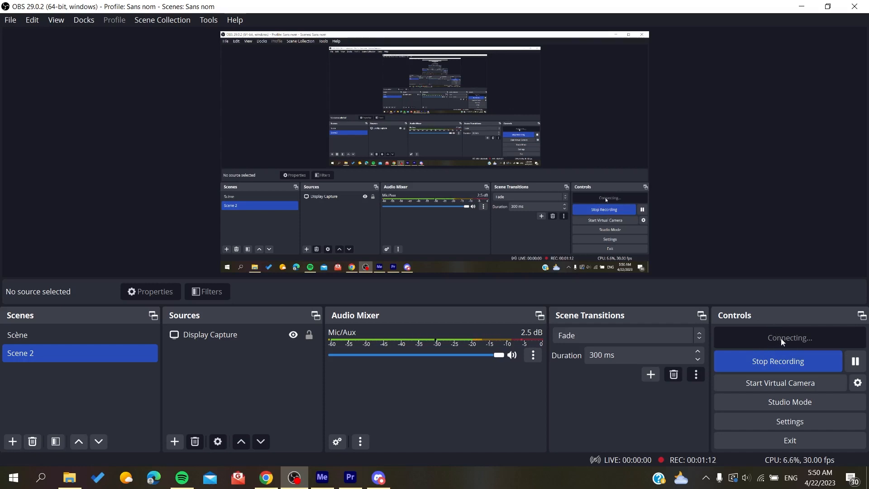
left_click(266, 477)
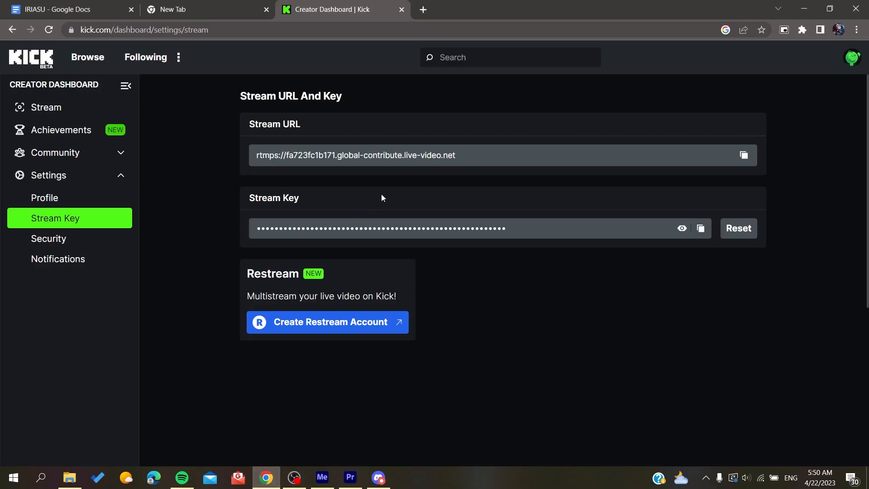
mouse_move(288, 439)
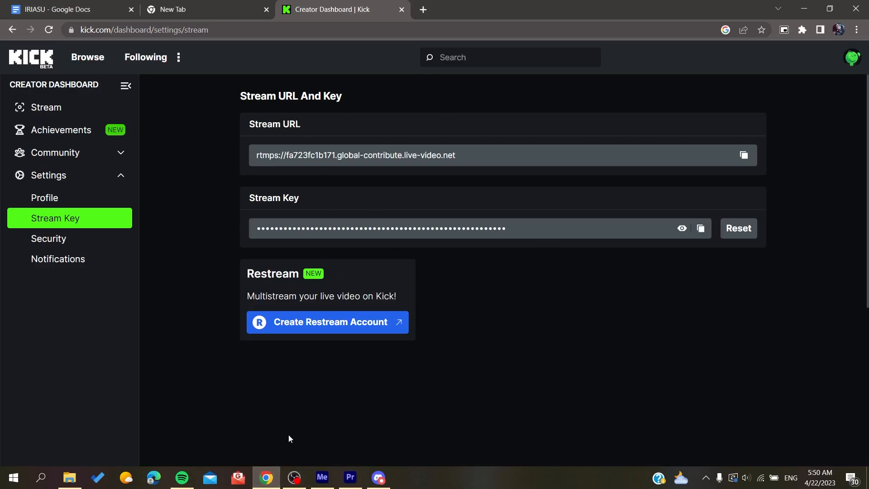
left_click(294, 476)
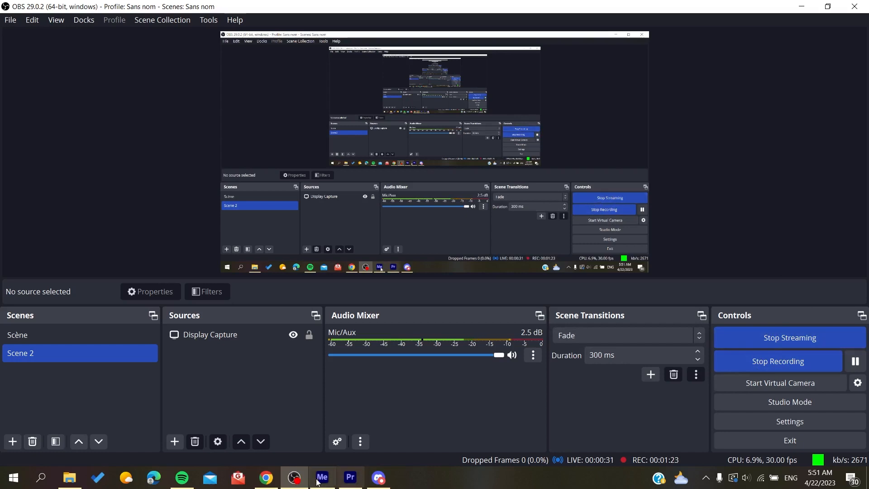
Step: Give the Kick stream the title 'test streaming'
left_click(266, 477)
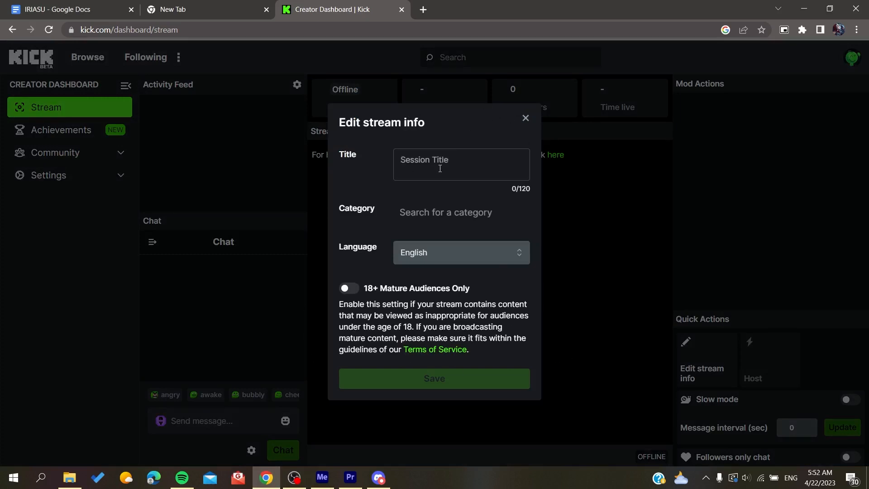
type("test s")
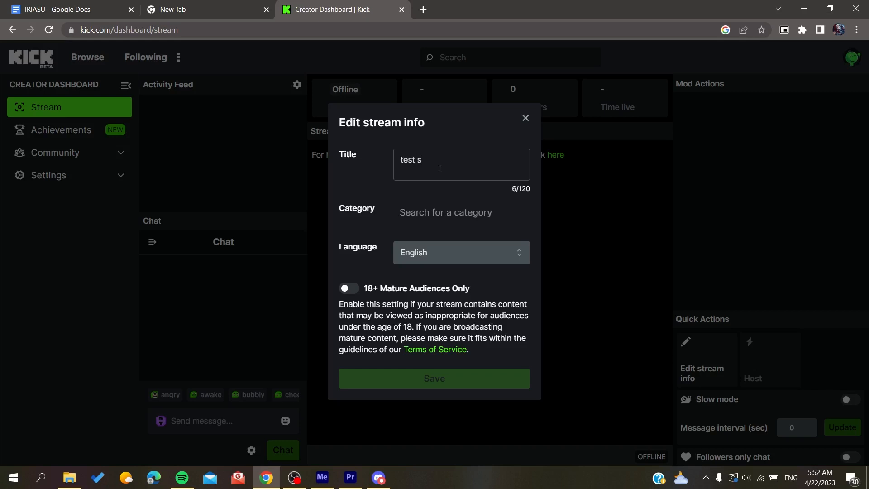
type("treaming")
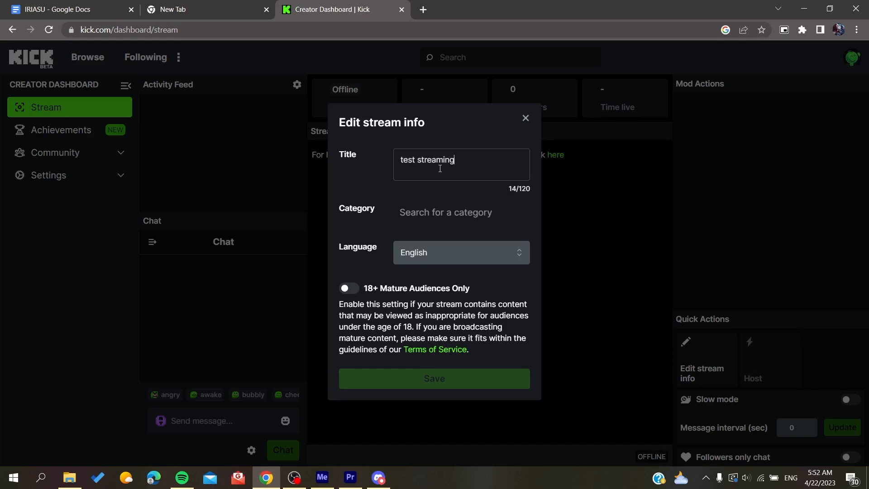
Step: Set the category to Resident Evil, mark it 18+ mature, and save
left_click(445, 212)
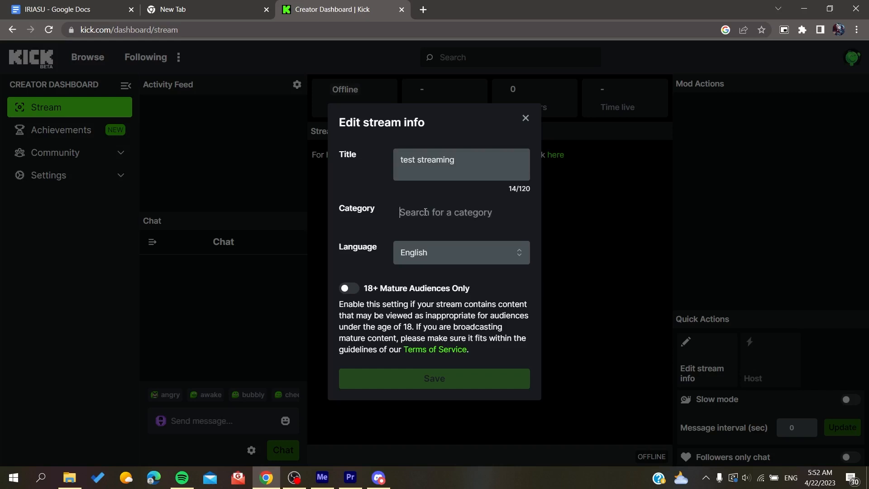
type("gam")
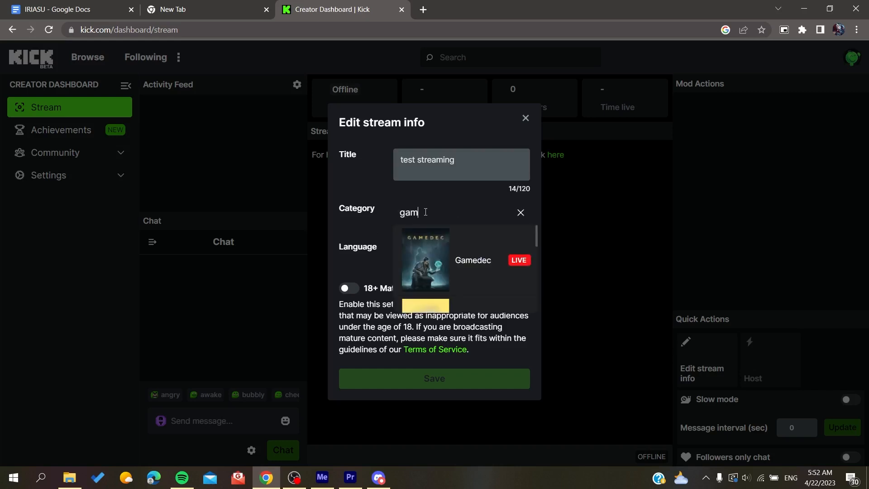
left_click(520, 212)
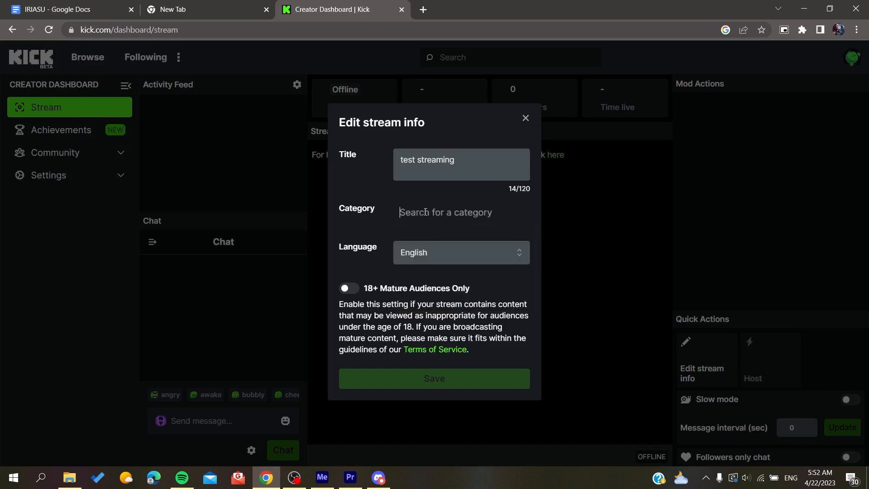
type("residen")
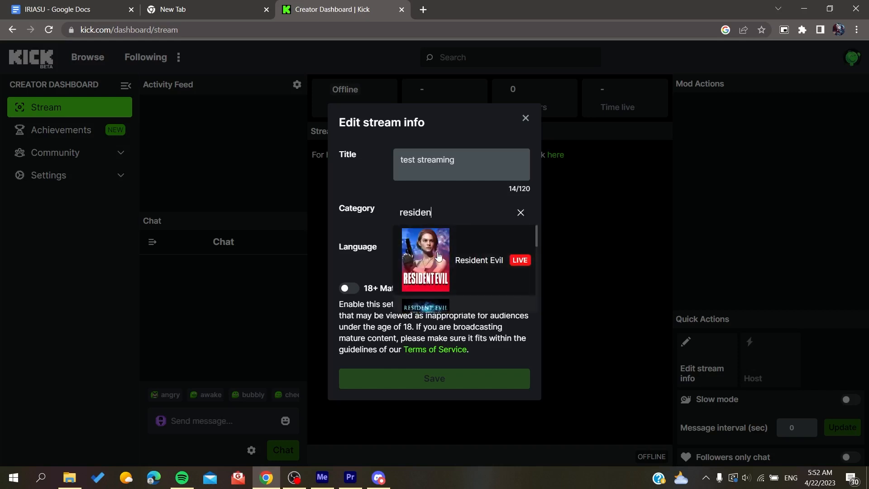
scroll("down", 3)
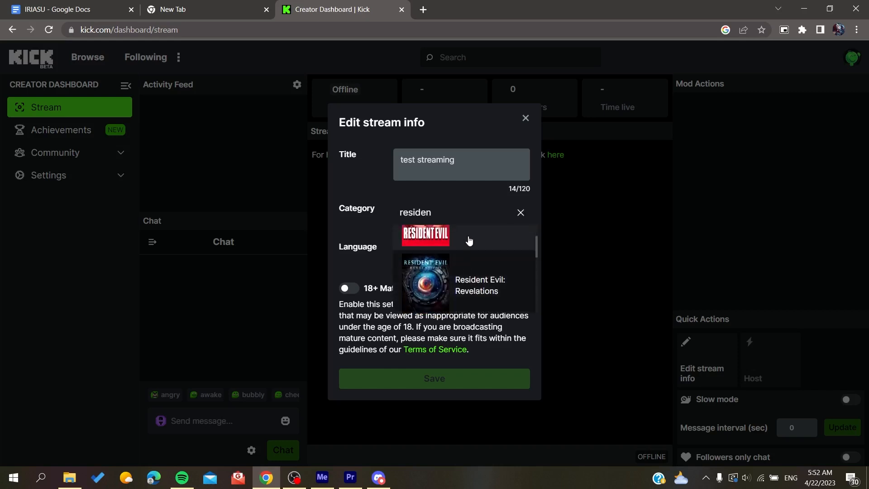
left_click(424, 235)
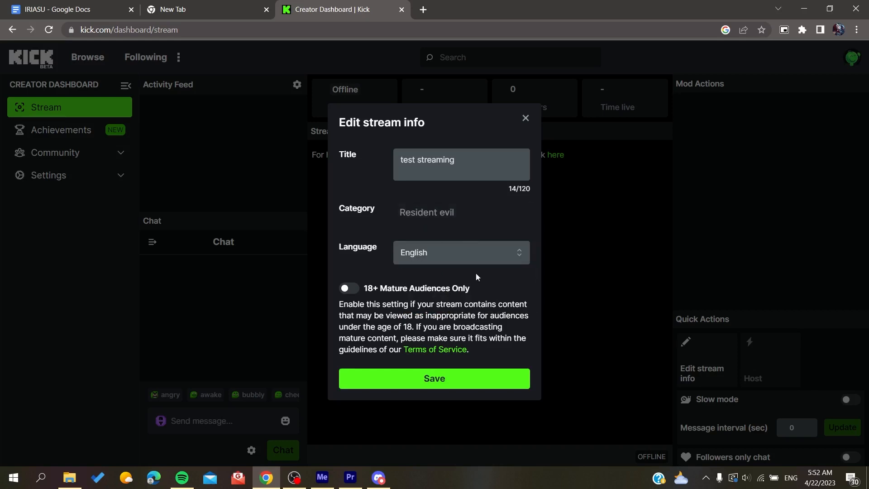
left_click(348, 289)
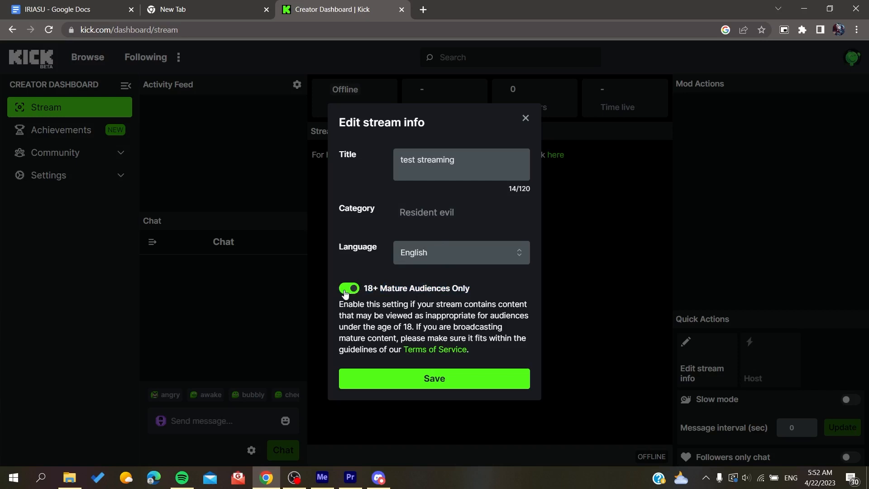
left_click(434, 378)
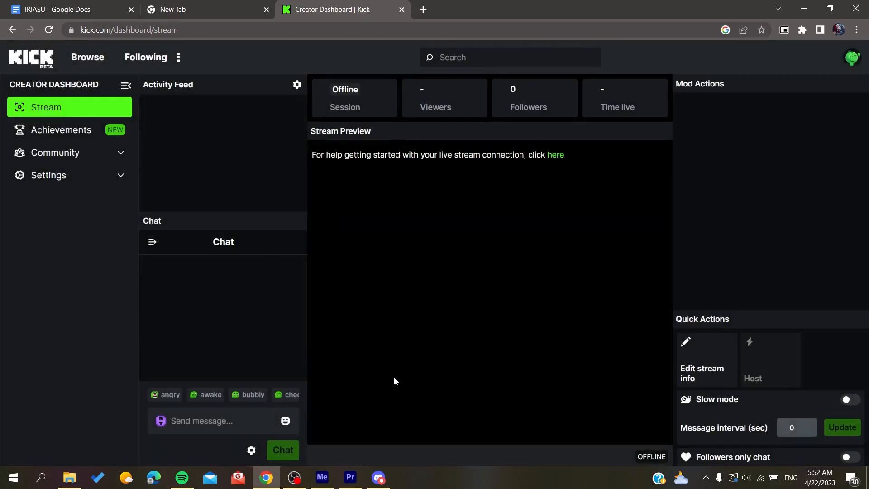
mouse_move(392, 254)
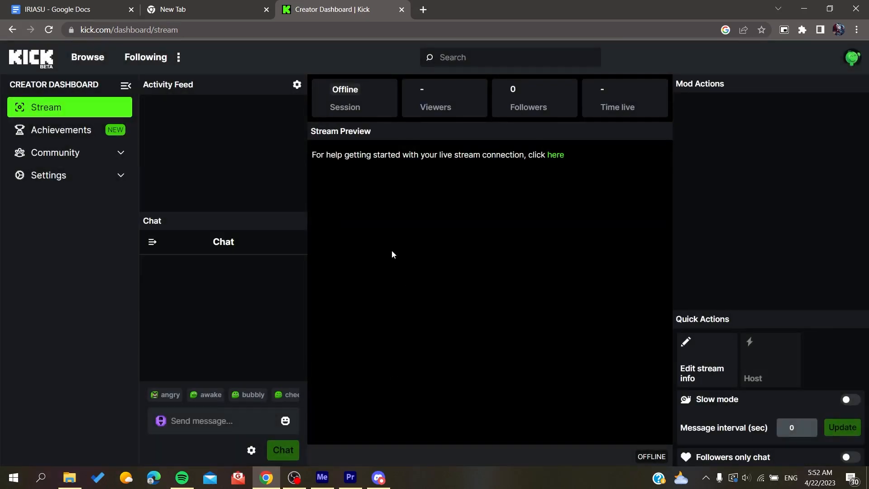
mouse_move(25, 13)
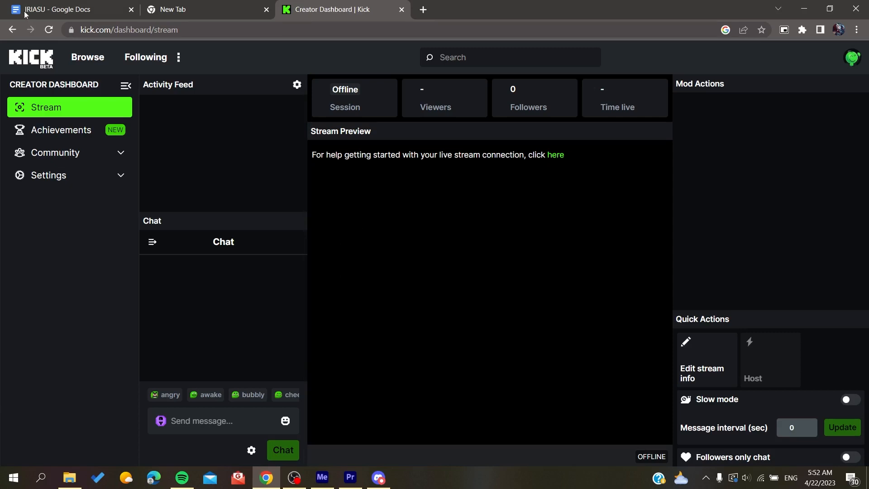
Step: Refresh the creator dashboard so the session shows Streaming with a live preview
left_click(48, 30)
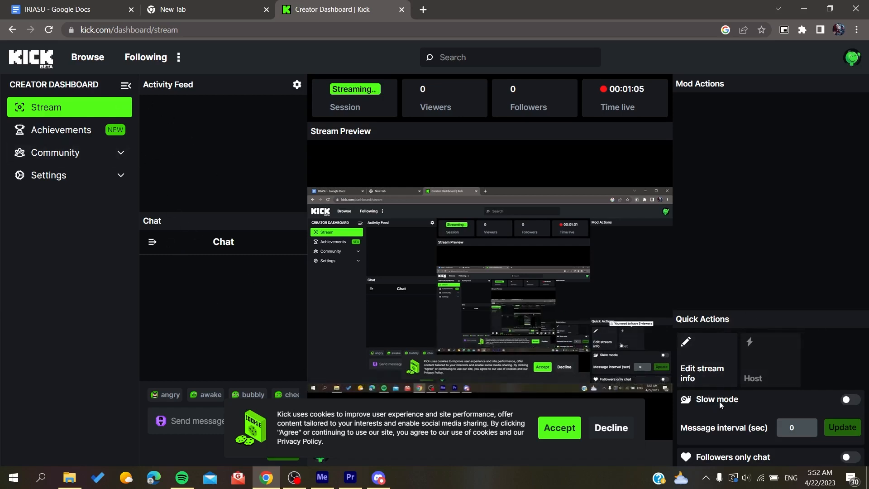
mouse_move(774, 416)
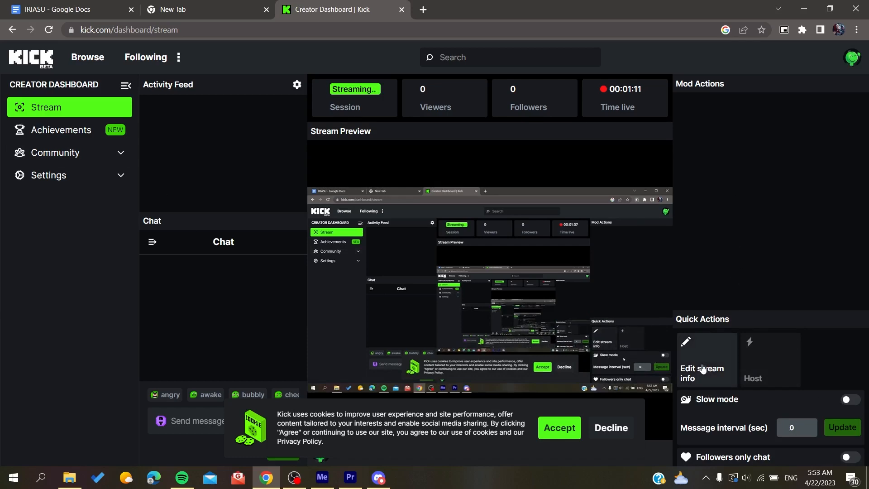
left_click(702, 373)
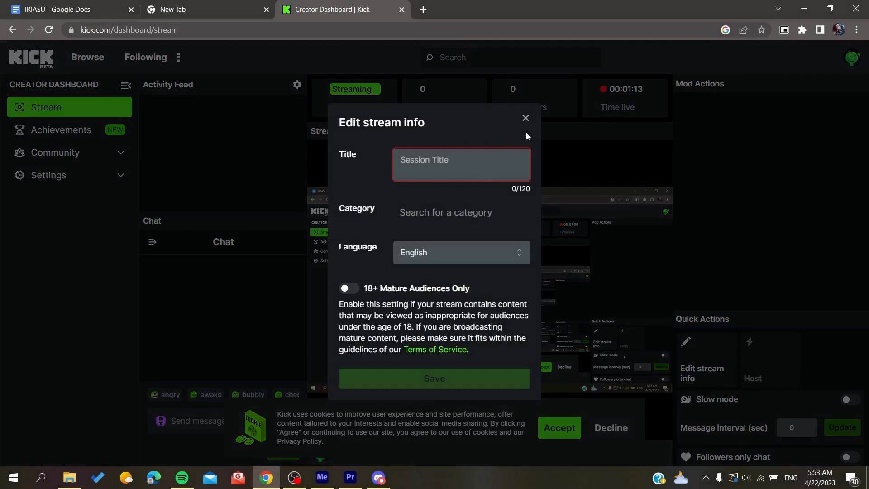
left_click(524, 118)
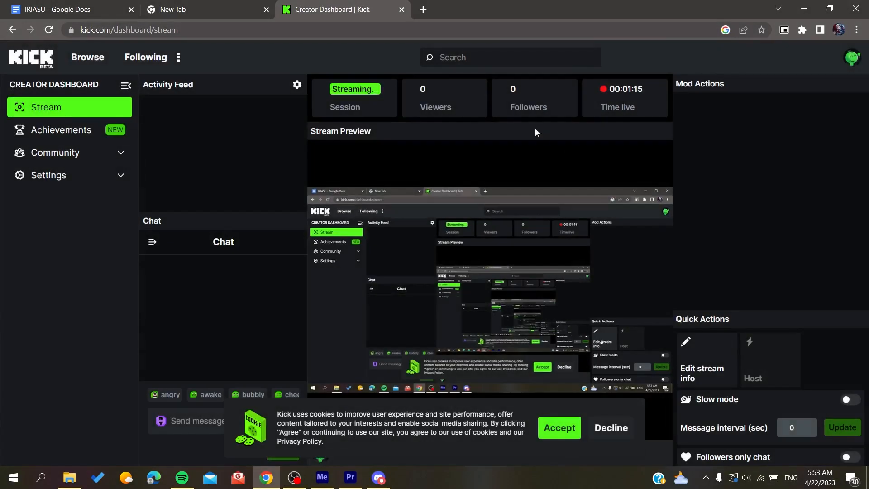